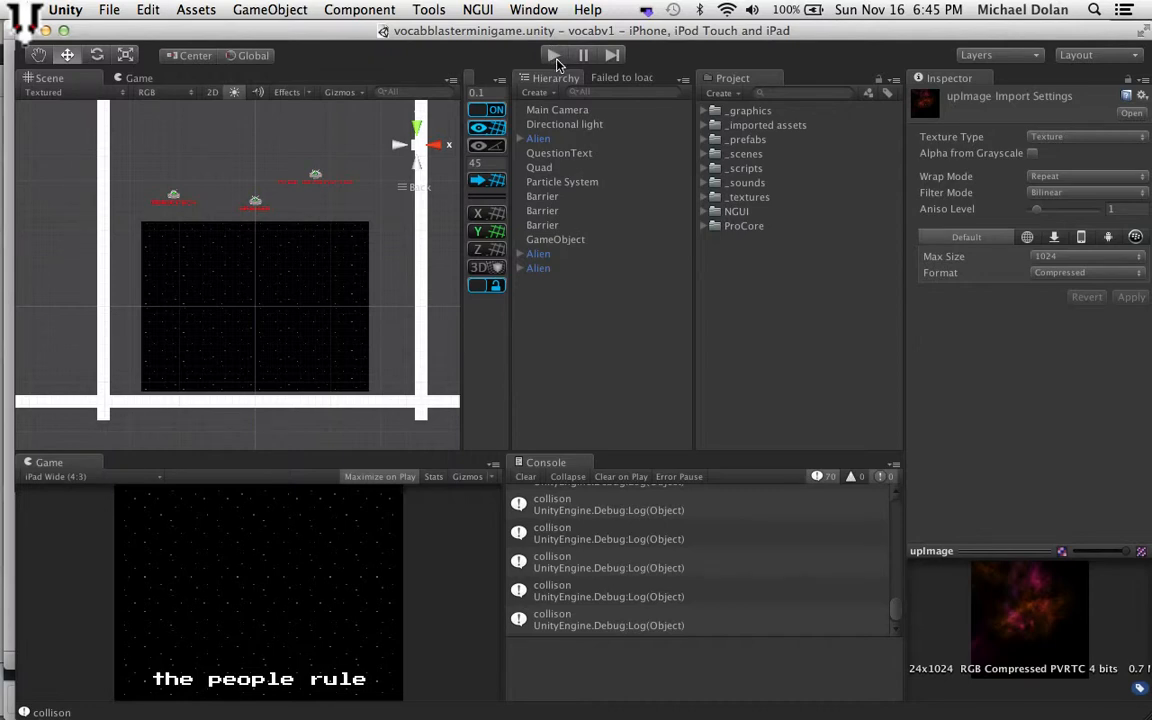
Start the vocab blaster scene in maximized Play mode so the starfield fills the editor.
{"action": "left_click", "coordinate": [380, 476]}
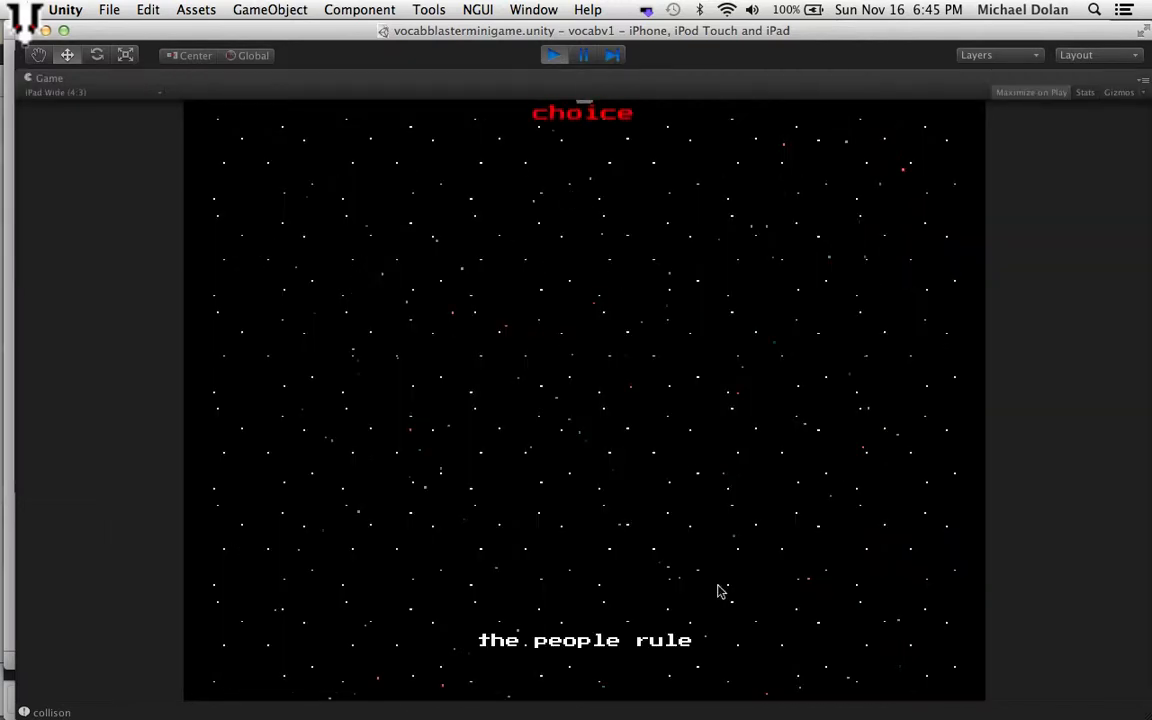